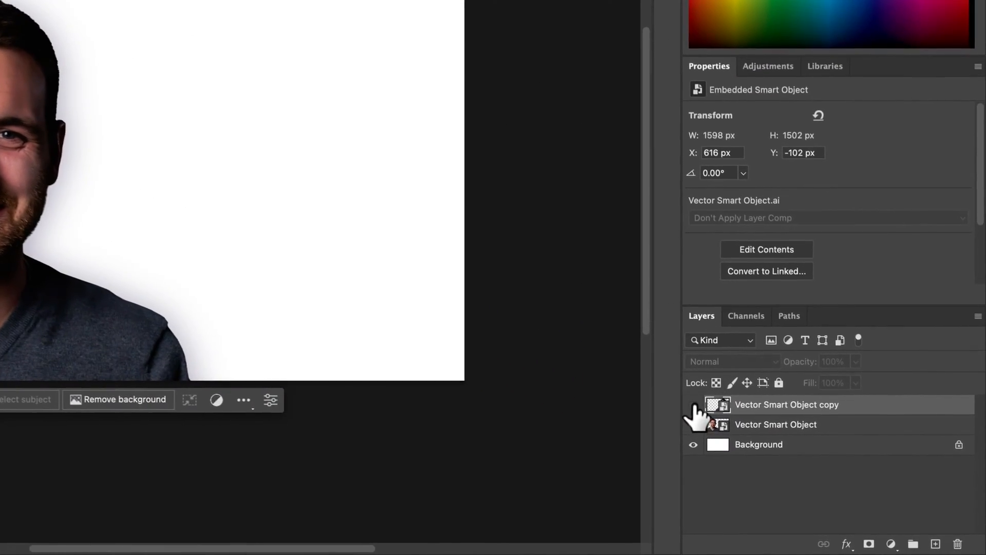
- Open the Adjustments panel and scroll the Single adjustments list down to Black & White
click(690, 422)
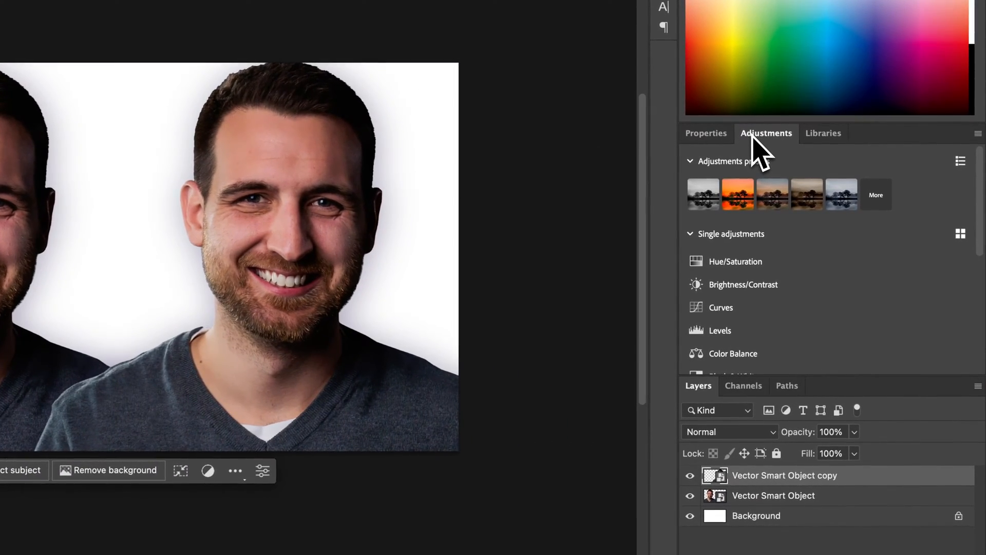
scroll(down, 3)
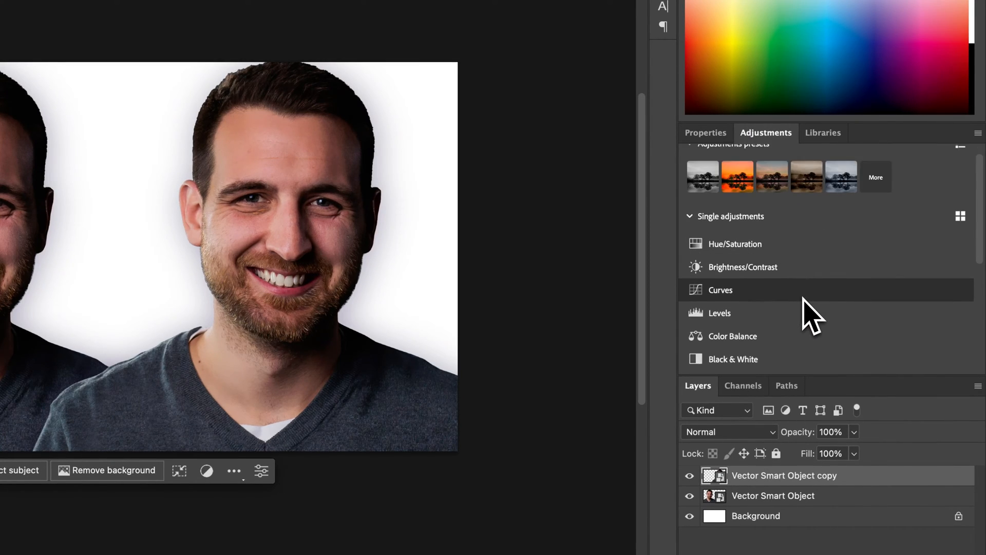
scroll(down, 3)
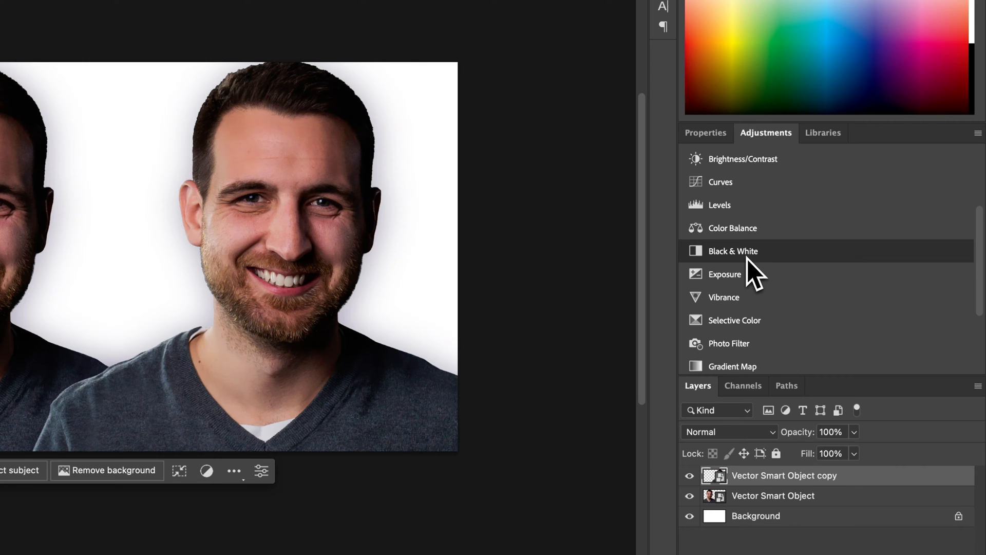
- Add a Black & White adjustment layer clipped to Vector Smart Object copy
click(733, 250)
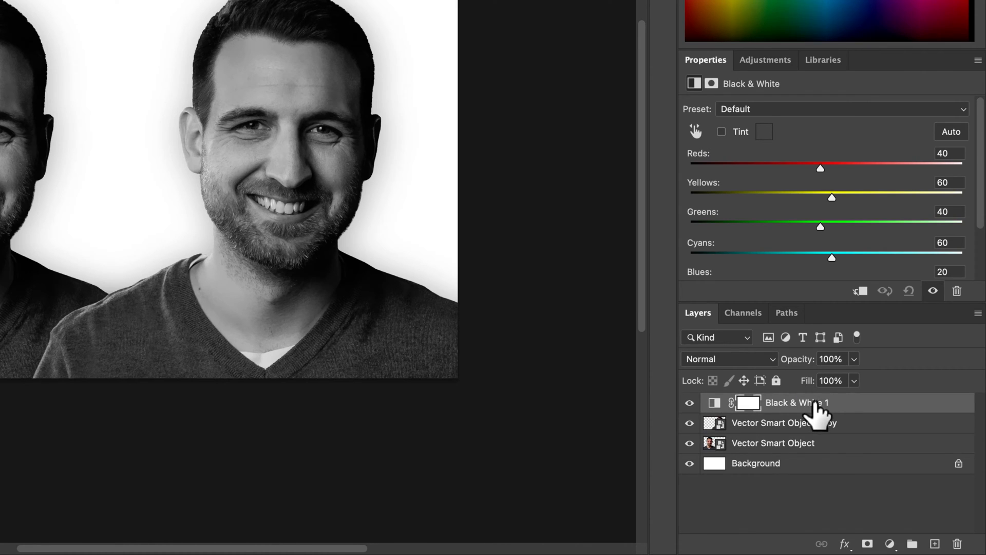
drag(796, 403, 797, 432)
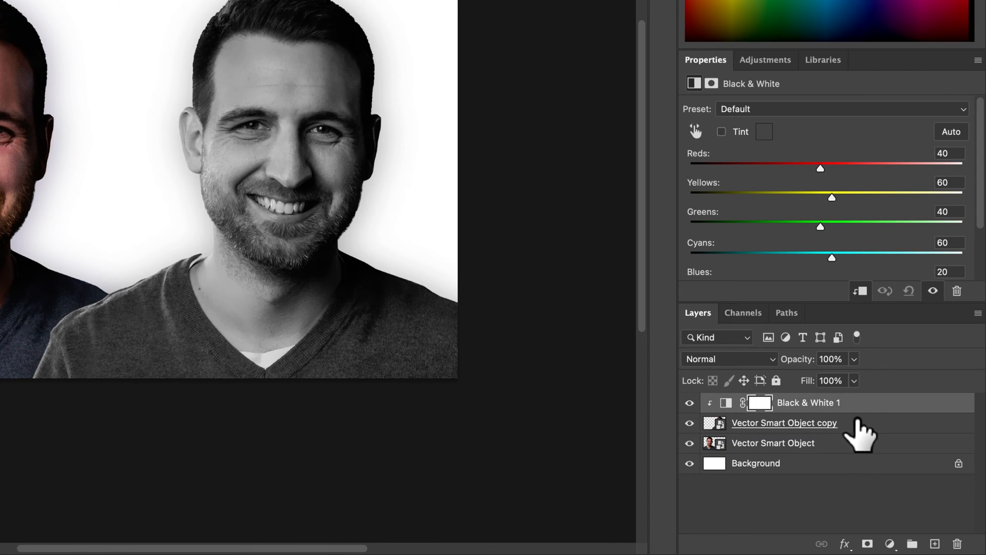
click(812, 403)
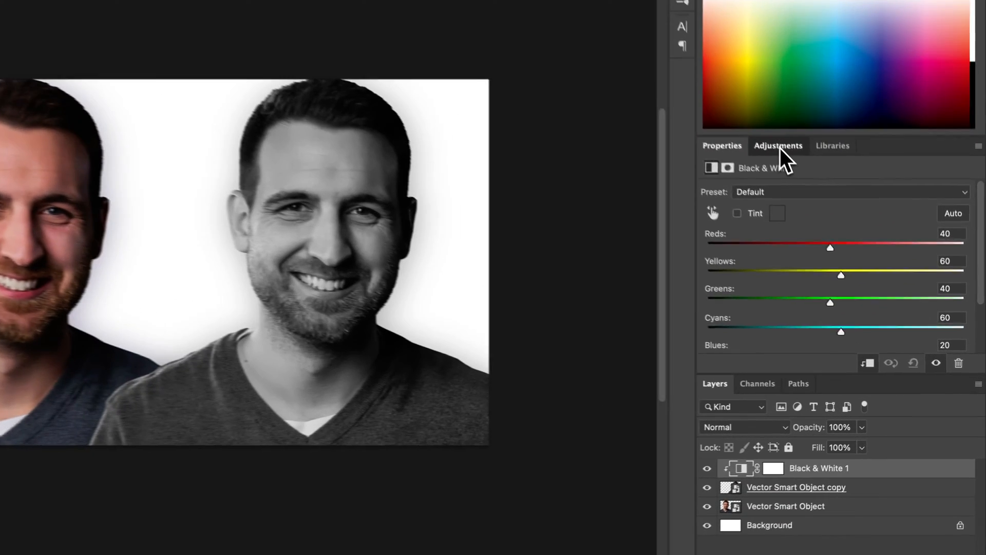
- Add a clipped Brightness/Contrast layer with Contrast 88, then select Vector Smart Object copy
click(778, 145)
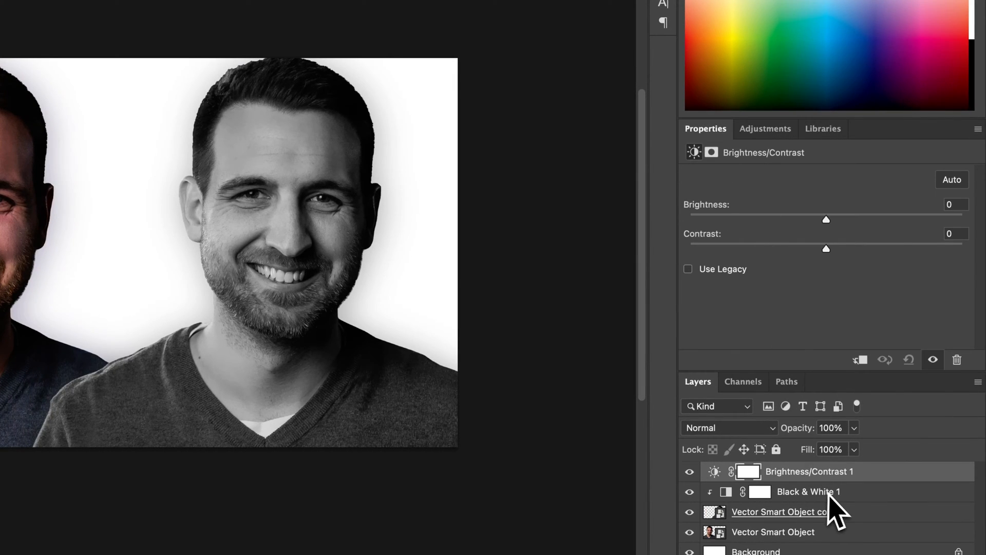
drag(825, 249, 945, 248)
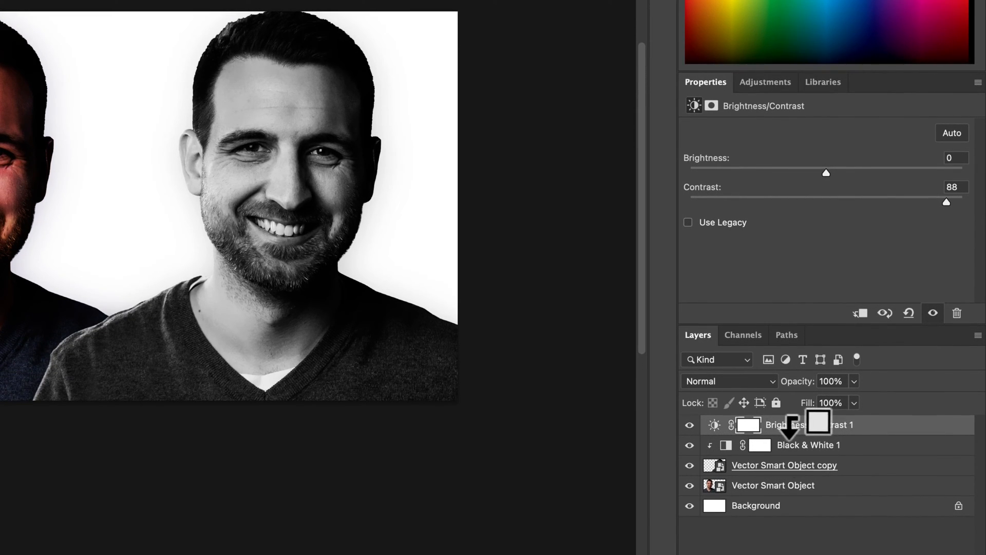
mouse_move(811, 437)
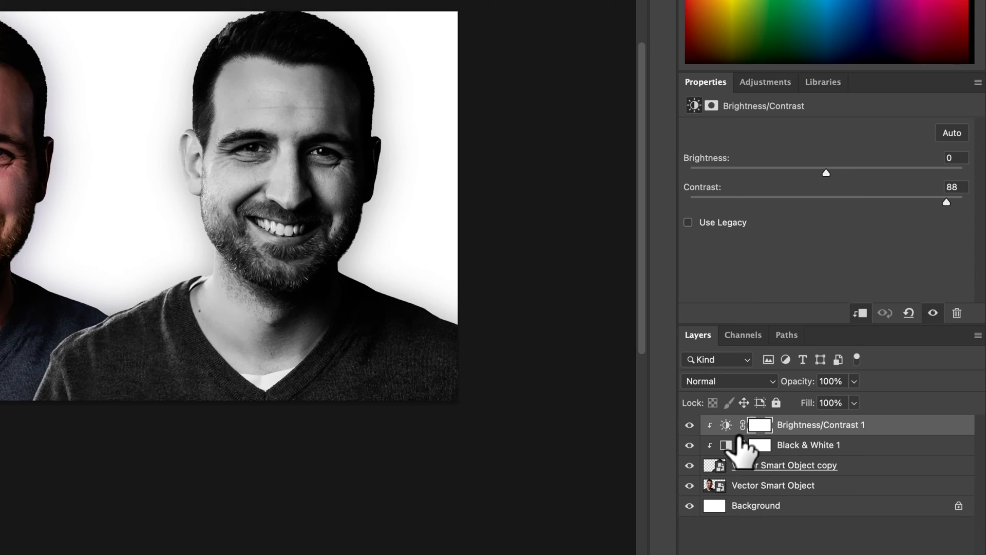
click(784, 464)
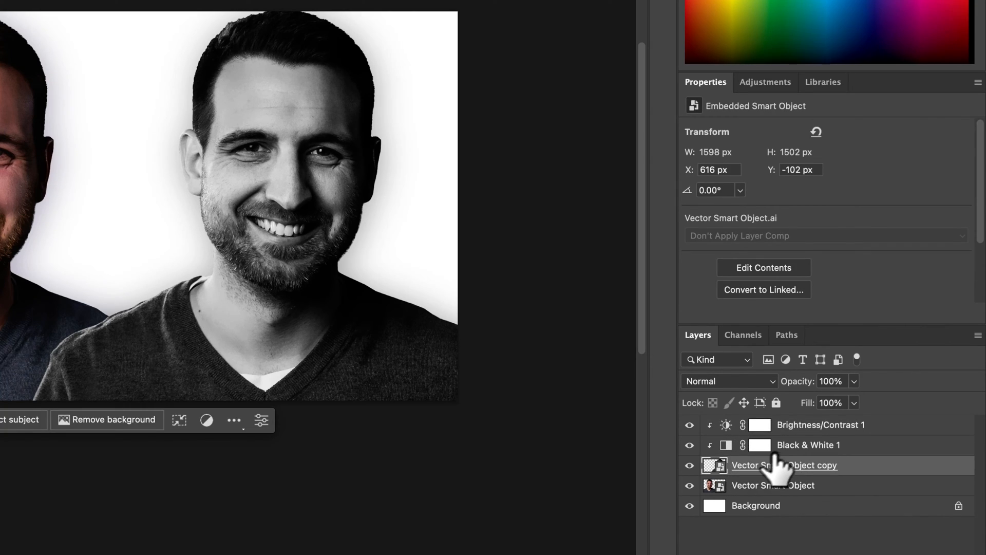
- Copy both adjustments above Vector Smart Object and delete Black & White 1 copy
click(808, 445)
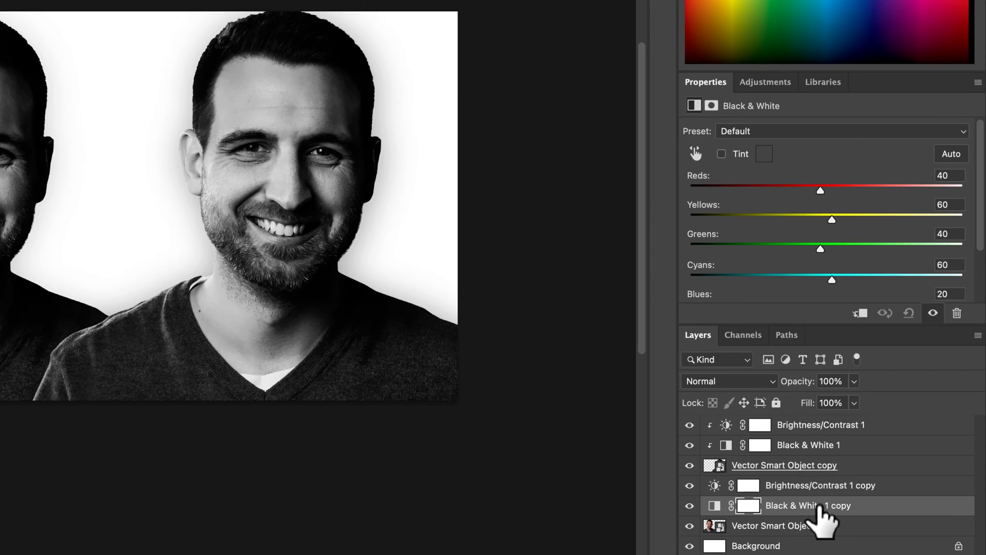
click(808, 505)
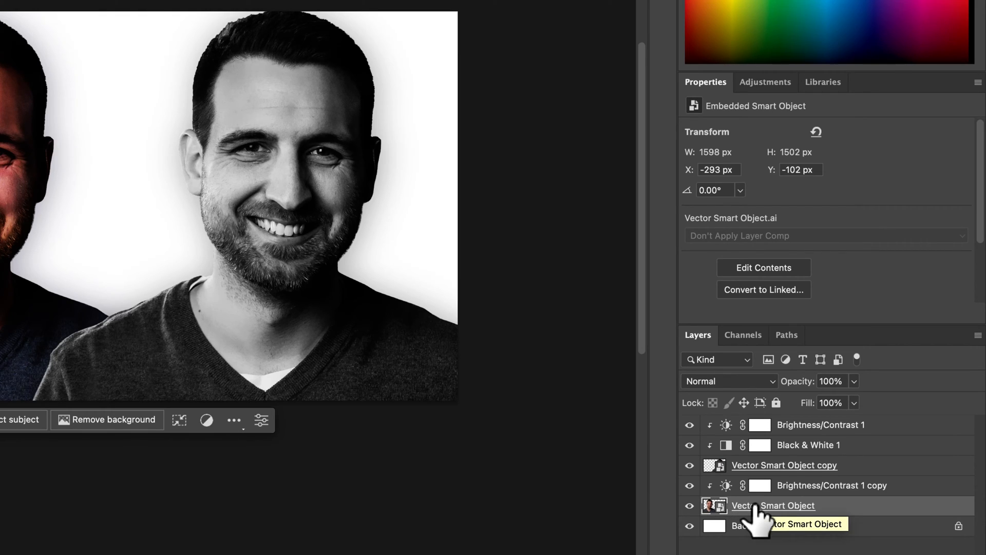
click(784, 464)
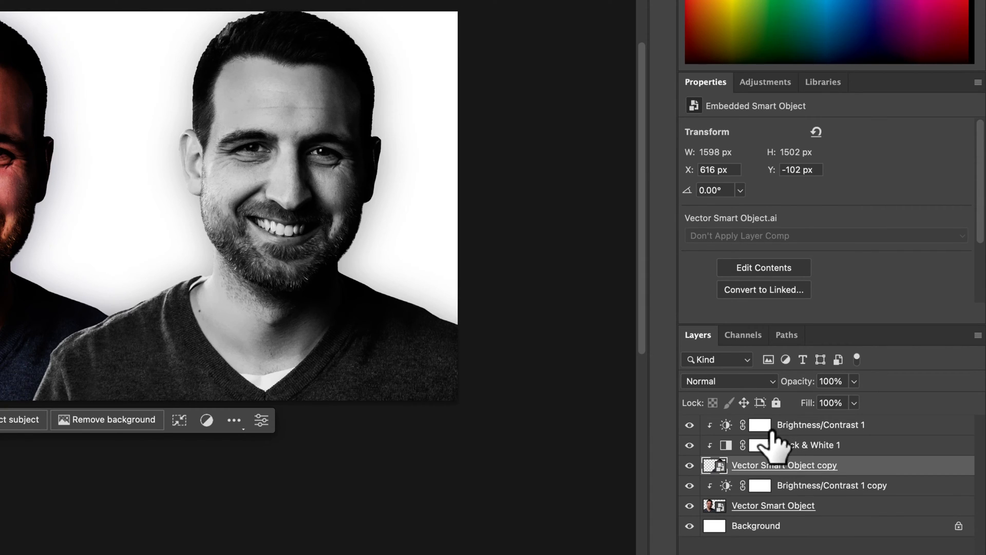
mouse_move(759, 444)
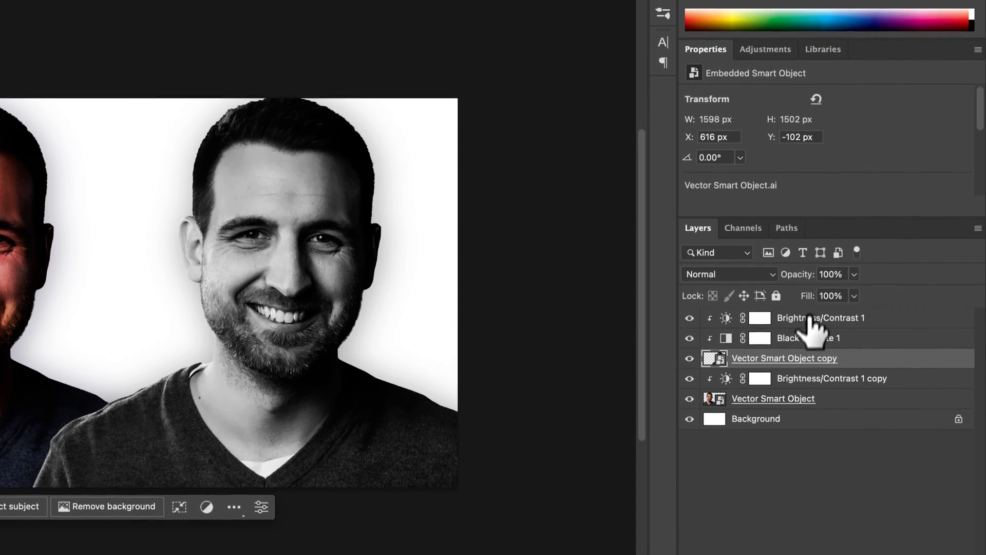
mouse_move(784, 359)
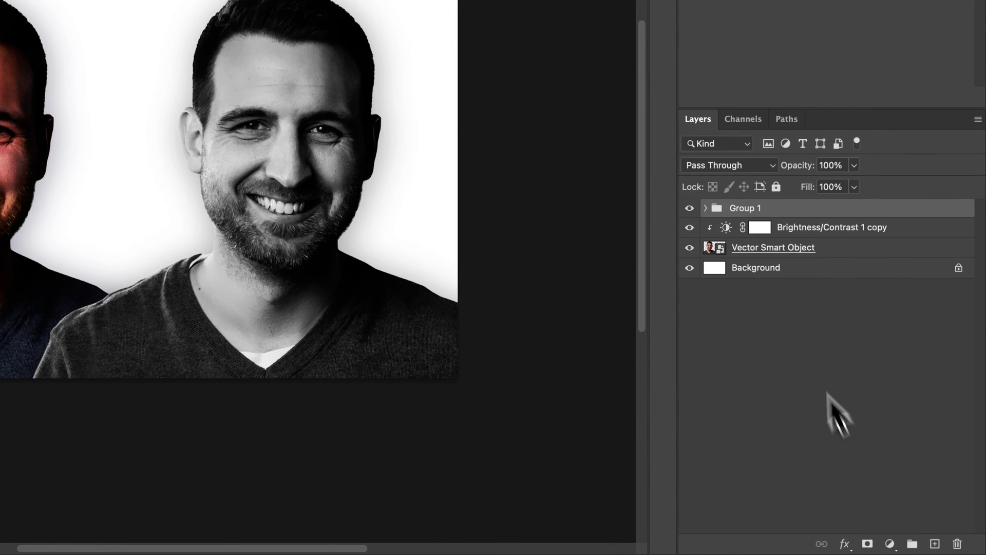
- Group the right portrait with its Black & White and Brightness/Contrast layers as 'right photo'
double_click(745, 208)
text(right photo)
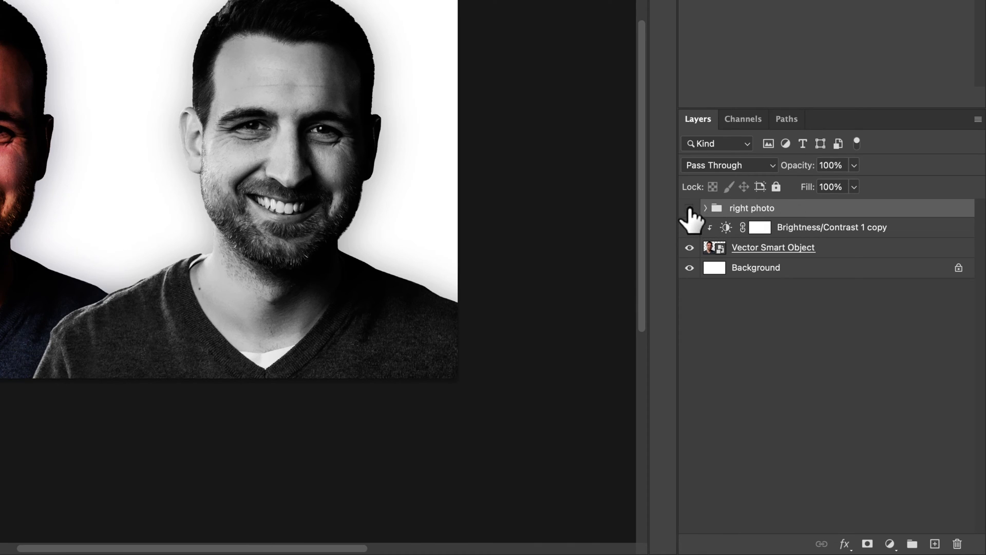
click(690, 207)
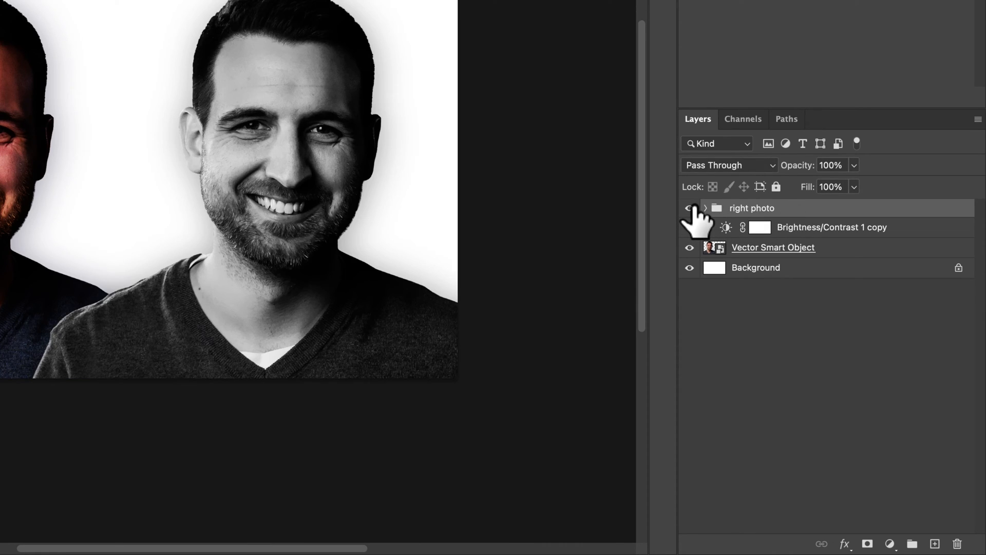
click(689, 207)
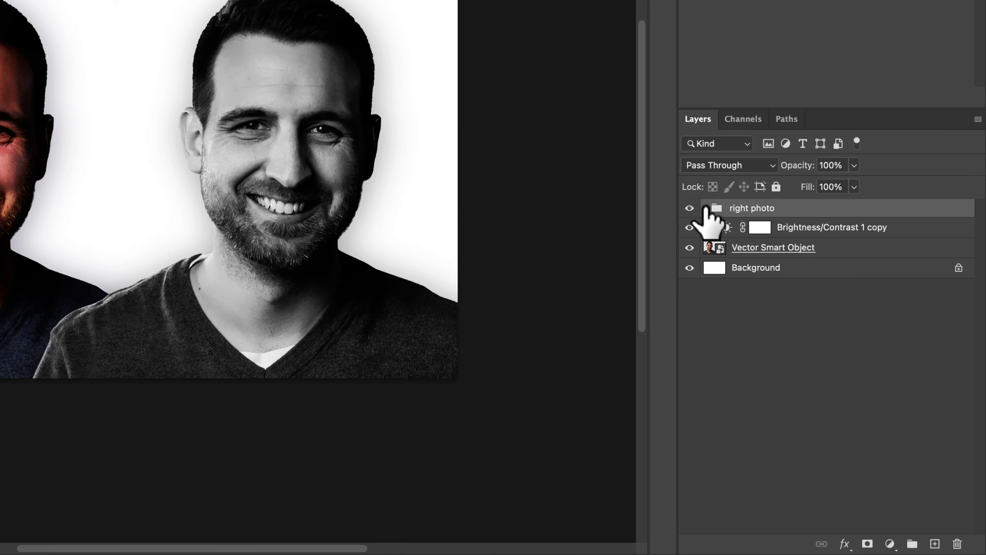
click(706, 208)
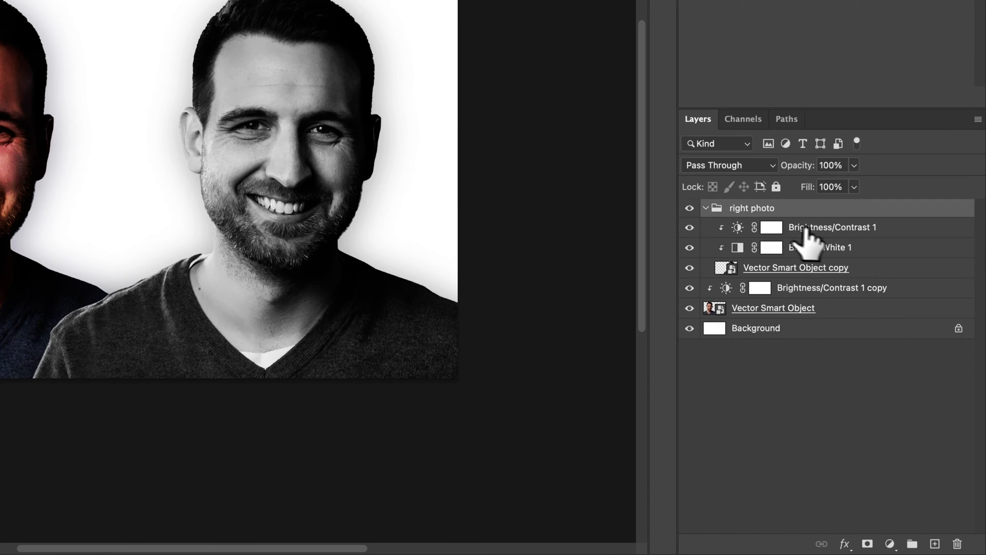
click(795, 267)
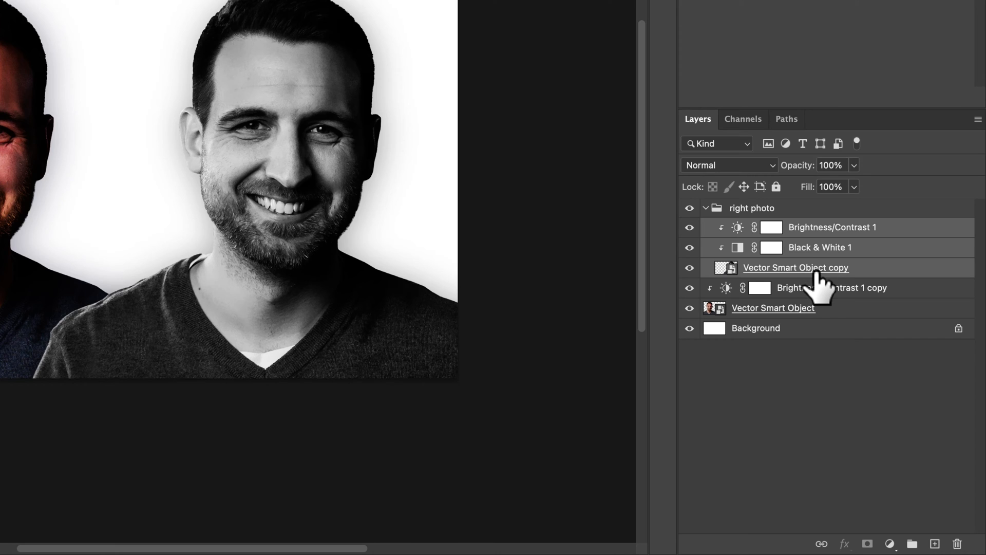
click(714, 208)
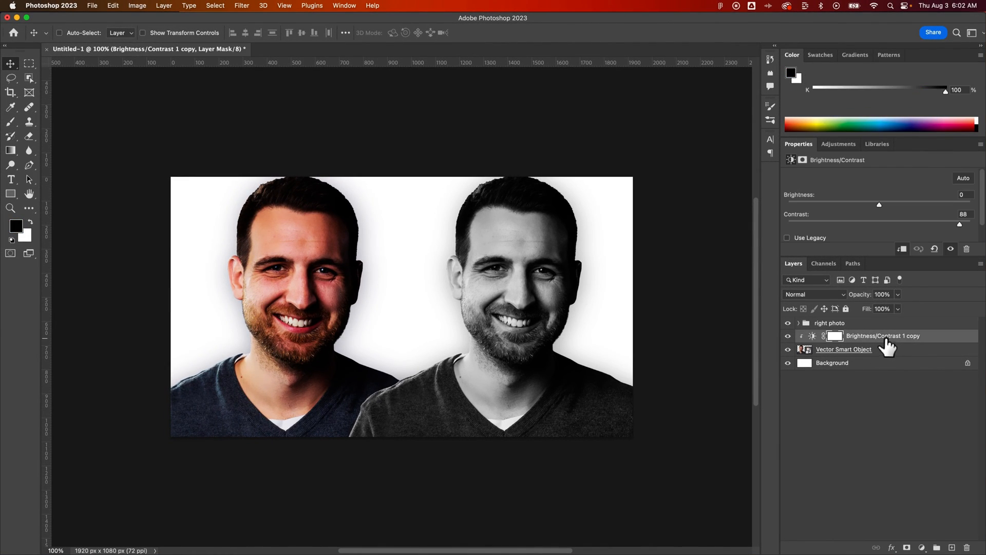
click(844, 349)
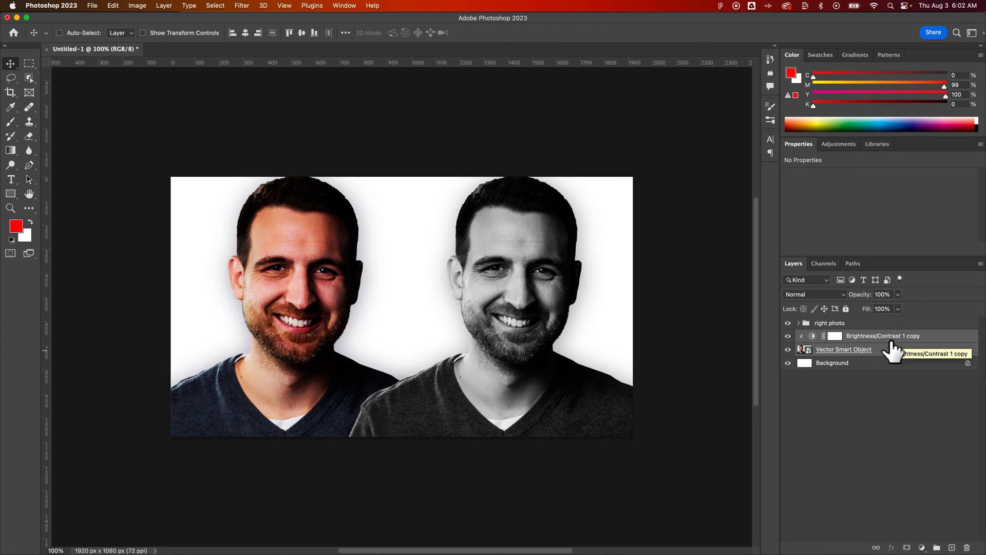
- Group Vector Smart Object and Brightness/Contrast 1 copy as 'left photo' and toggle its visibility
click(59, 32)
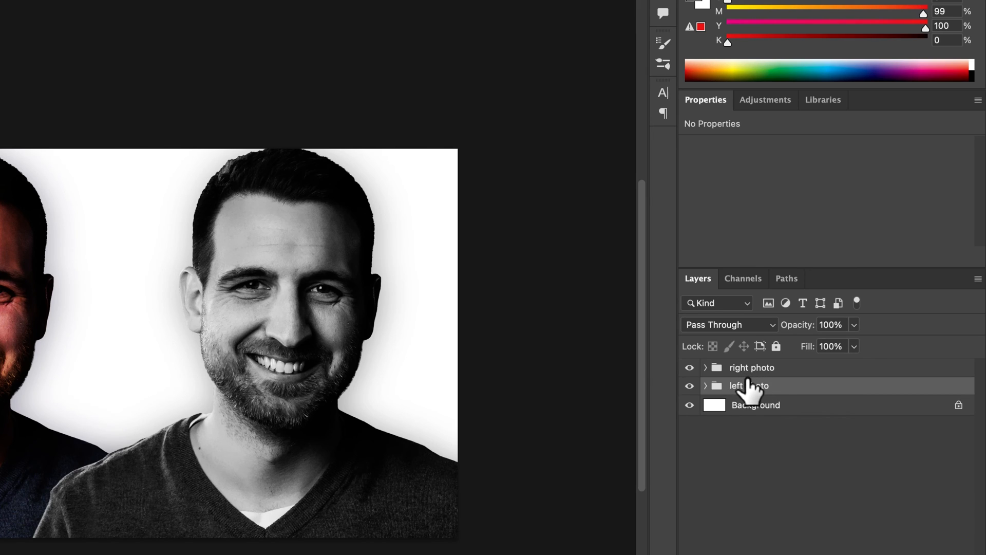
click(690, 385)
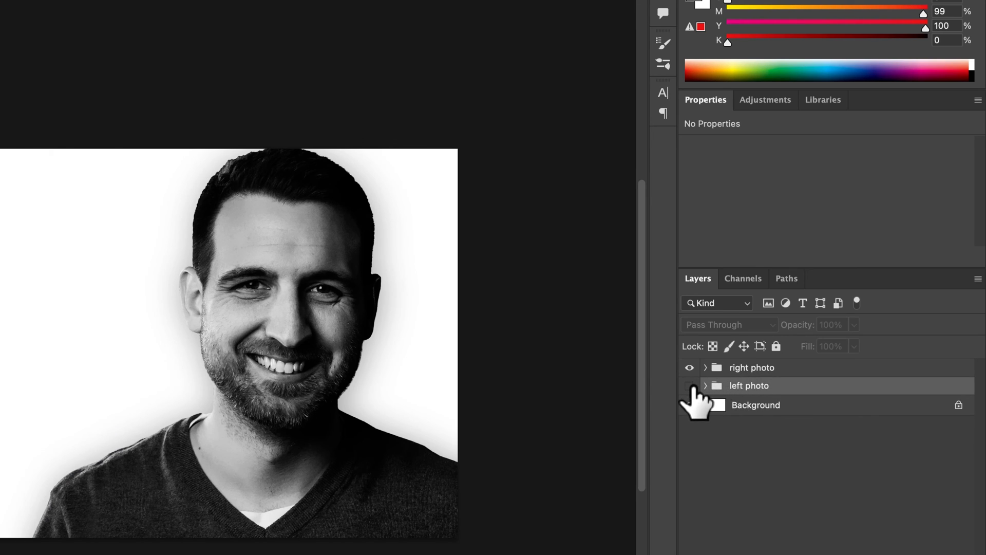
click(706, 386)
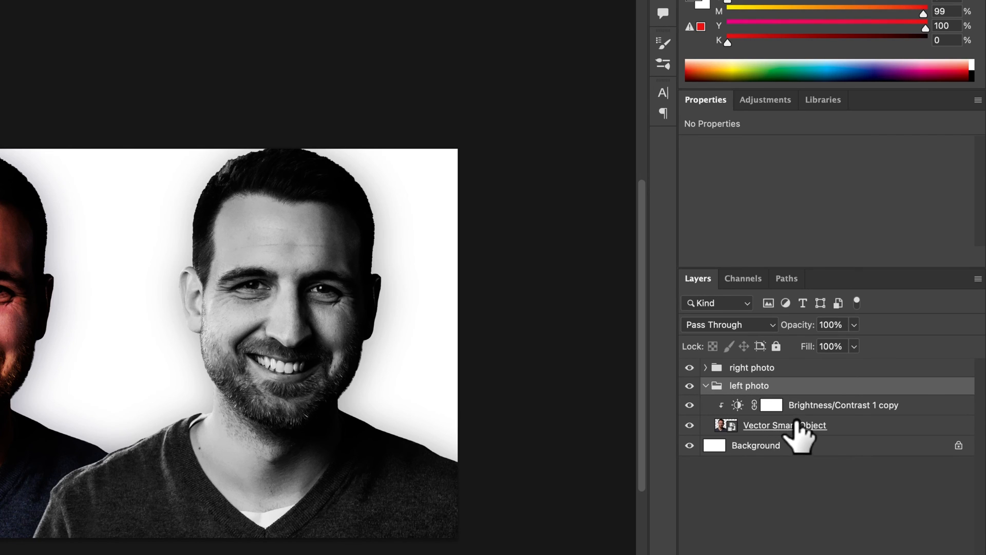
click(784, 425)
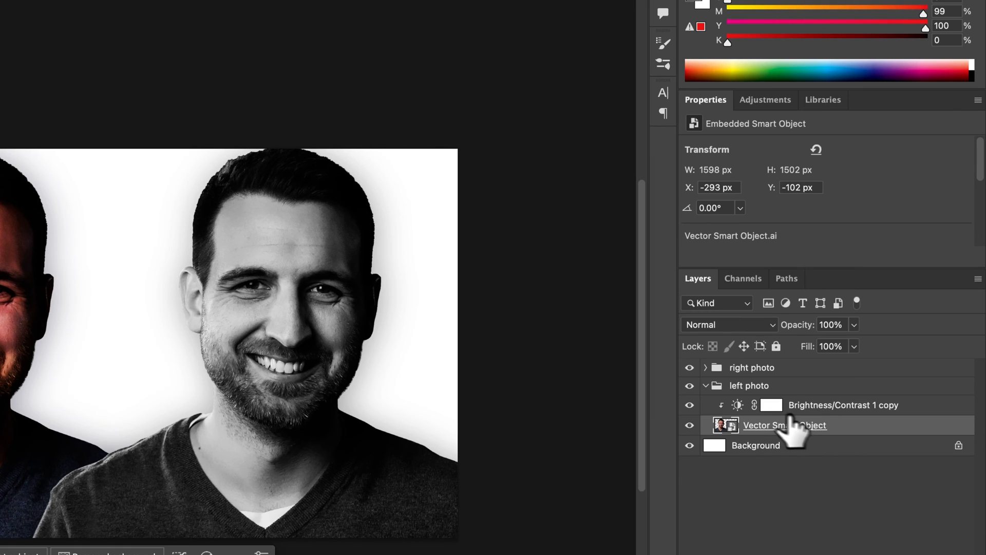
click(843, 405)
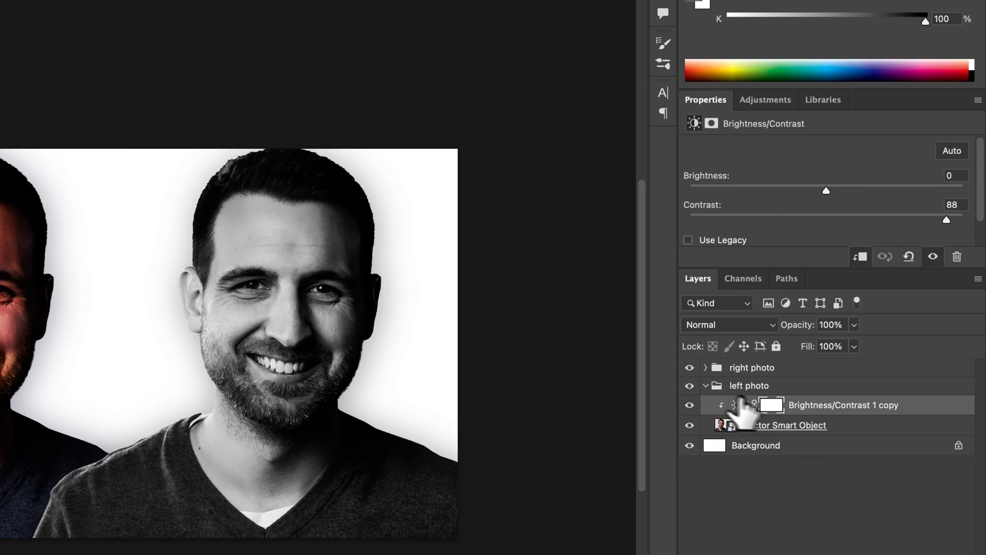
click(791, 425)
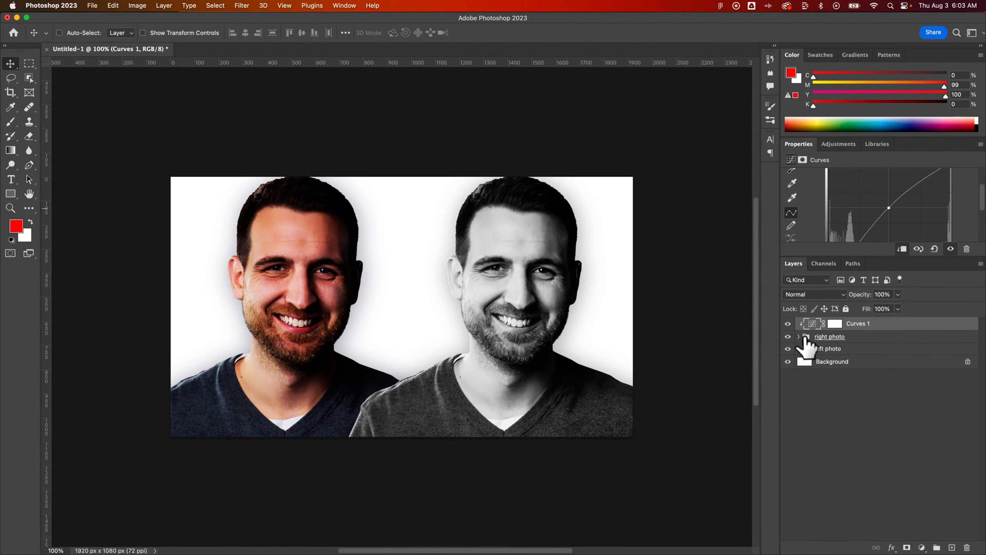
- Create a Curves adjustment layer at the top of the layer stack
click(806, 336)
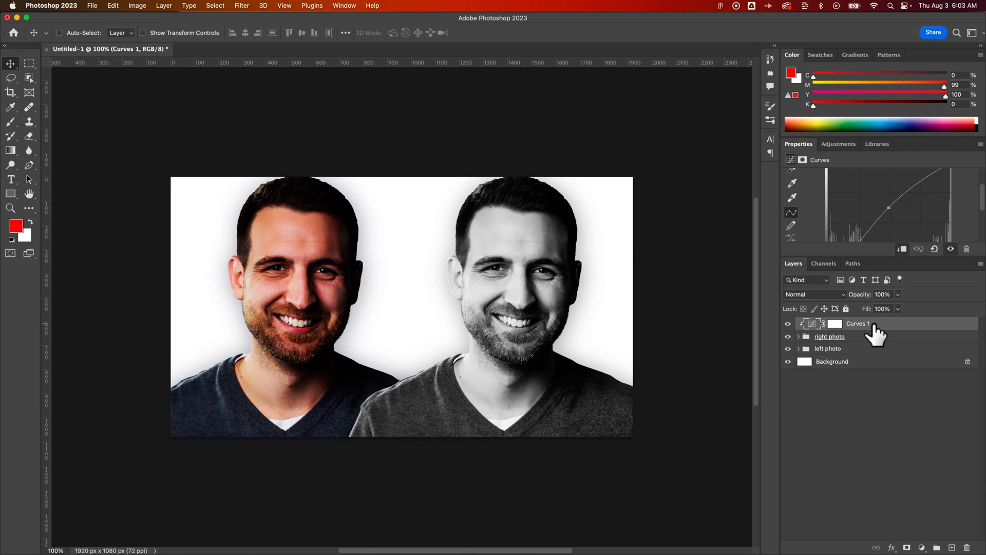
mouse_move(873, 337)
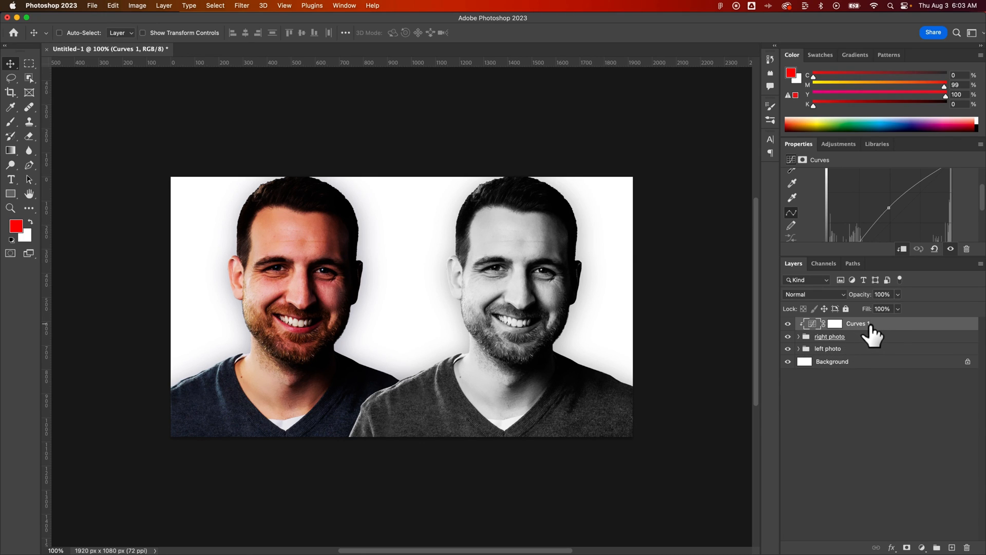
mouse_move(871, 332)
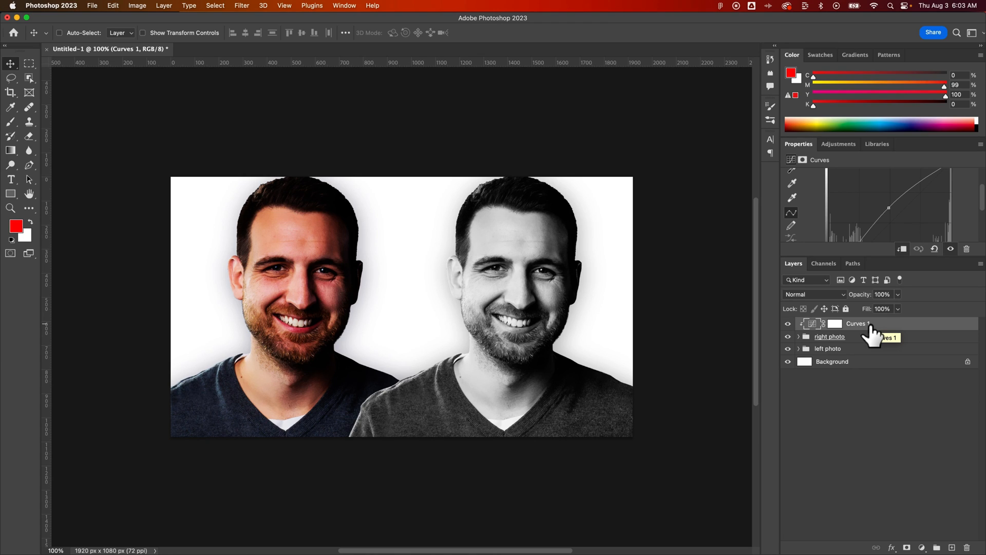